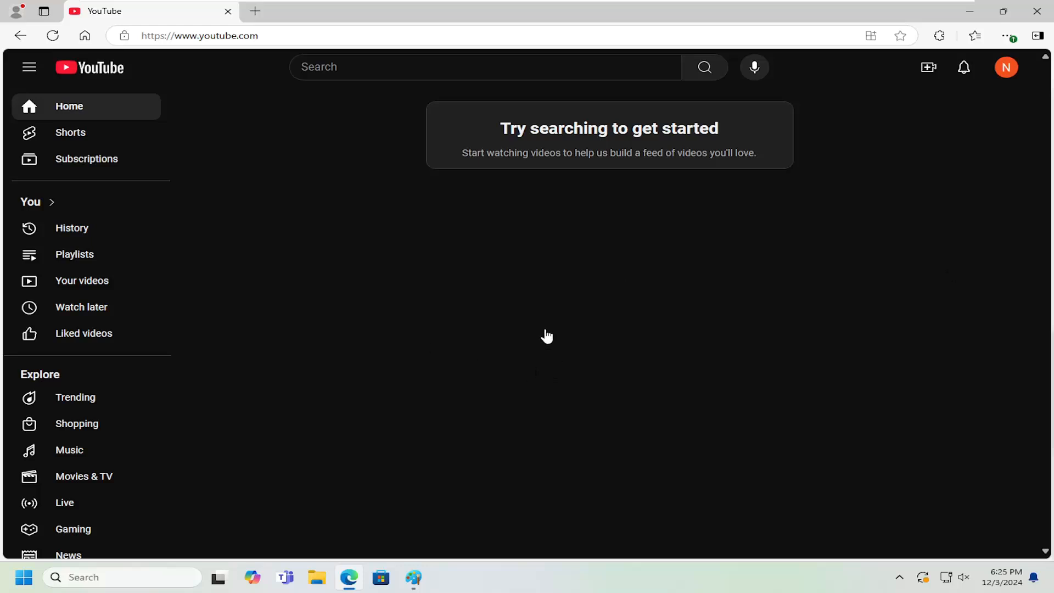
mouse_move(553, 408)
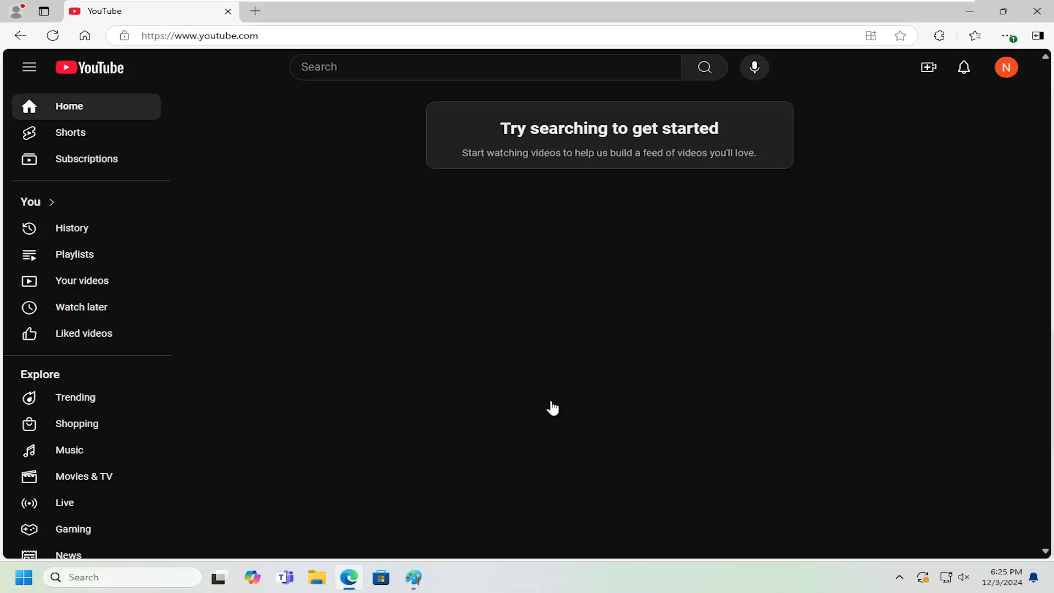
mouse_move(612, 384)
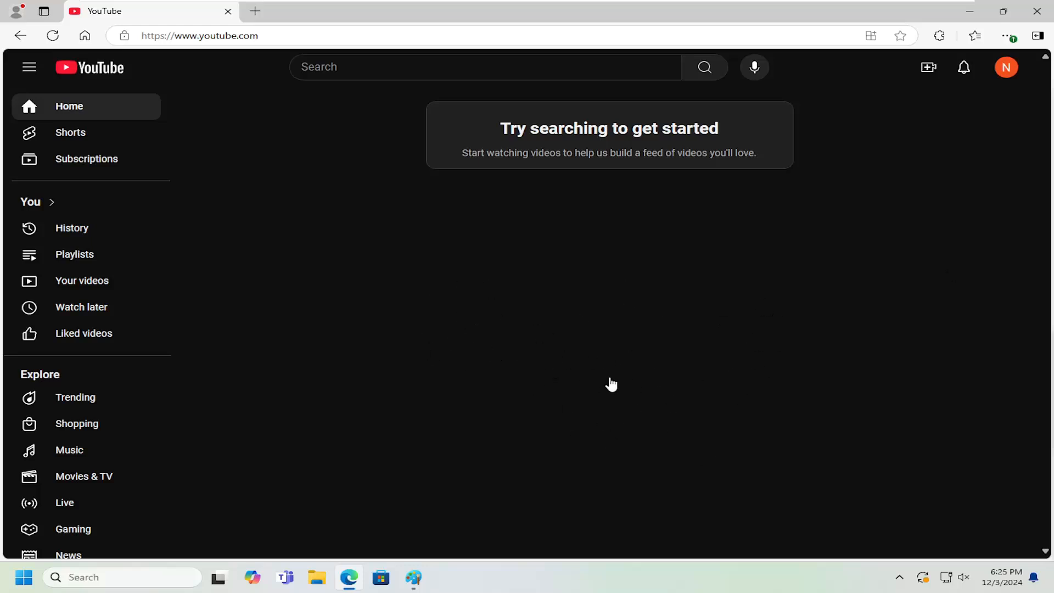
mouse_move(610, 303)
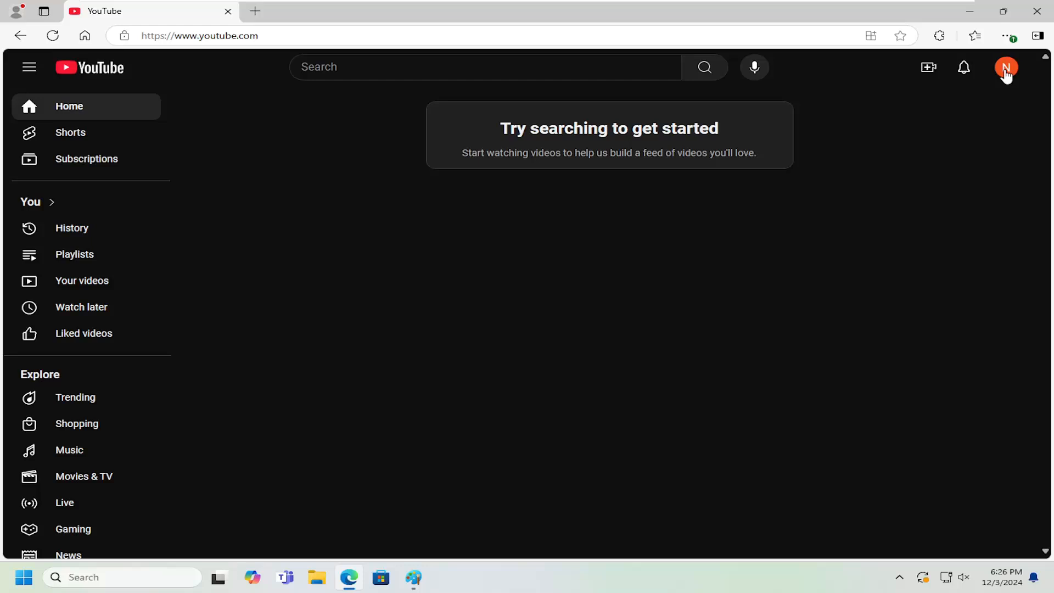
Open YouTube Settings from the profile avatar's account menu.
click(1006, 67)
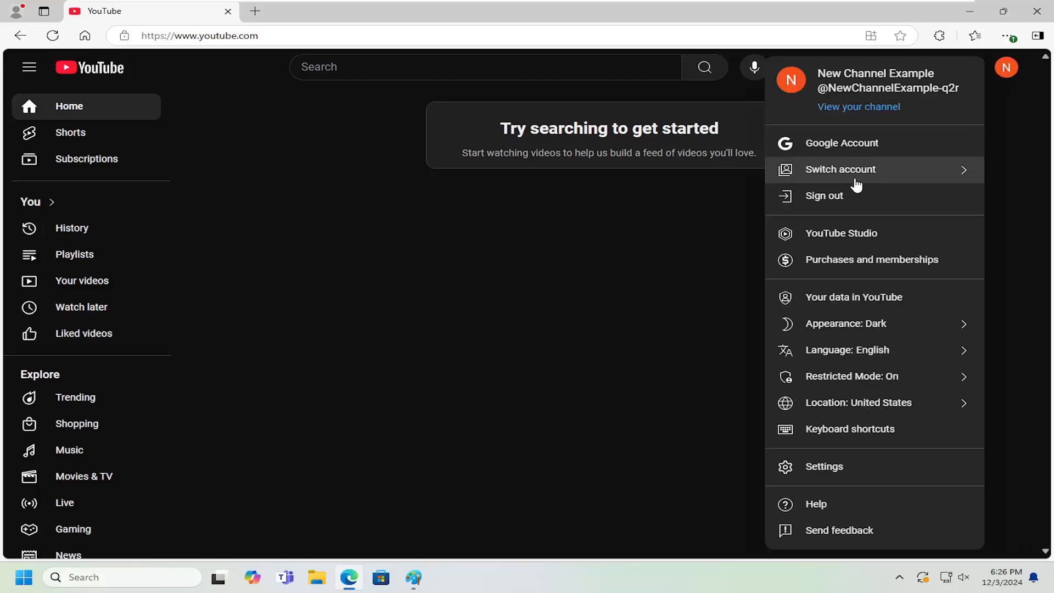
mouse_move(824, 466)
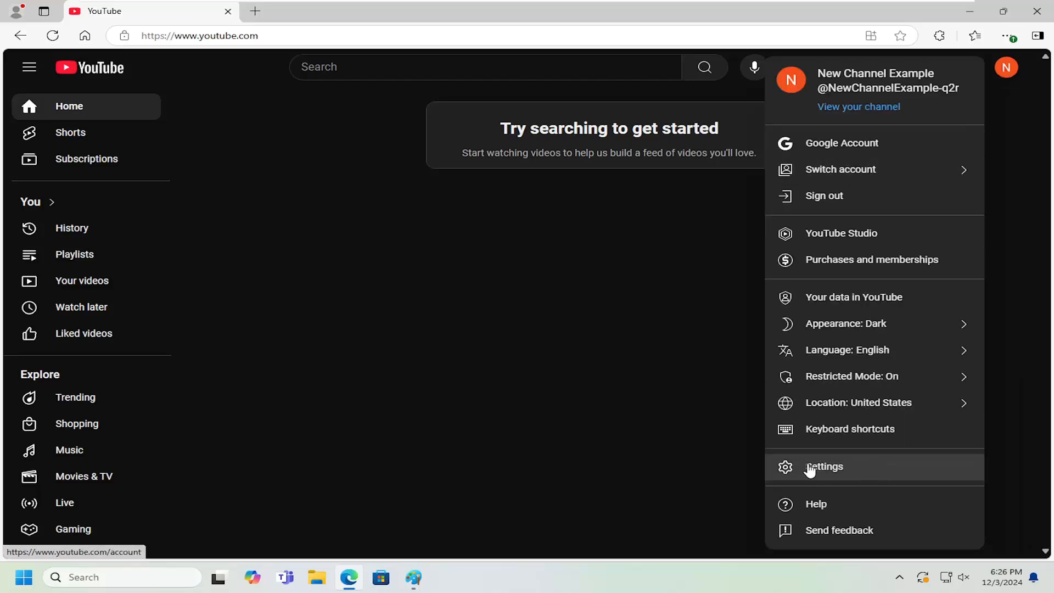
click(824, 466)
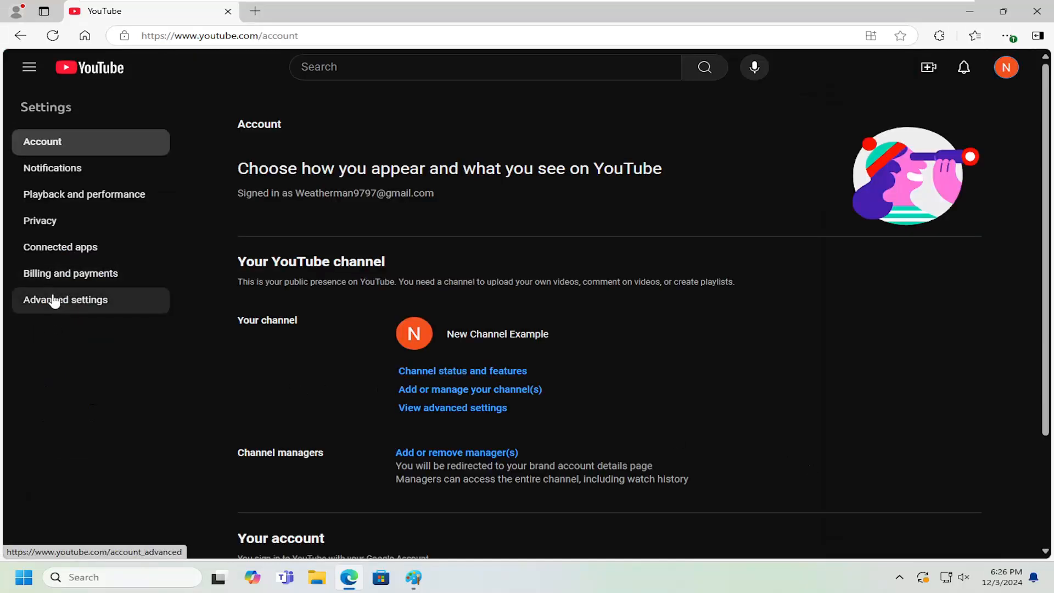
Switch to the Billing and payments section, where quick purchase shows as disabled.
click(71, 273)
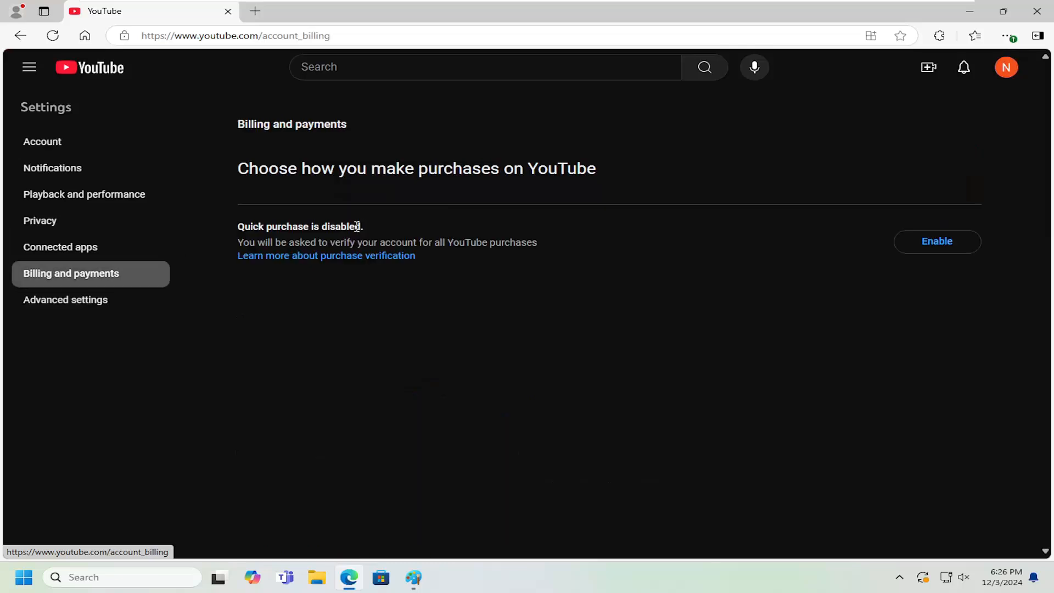
mouse_move(330, 238)
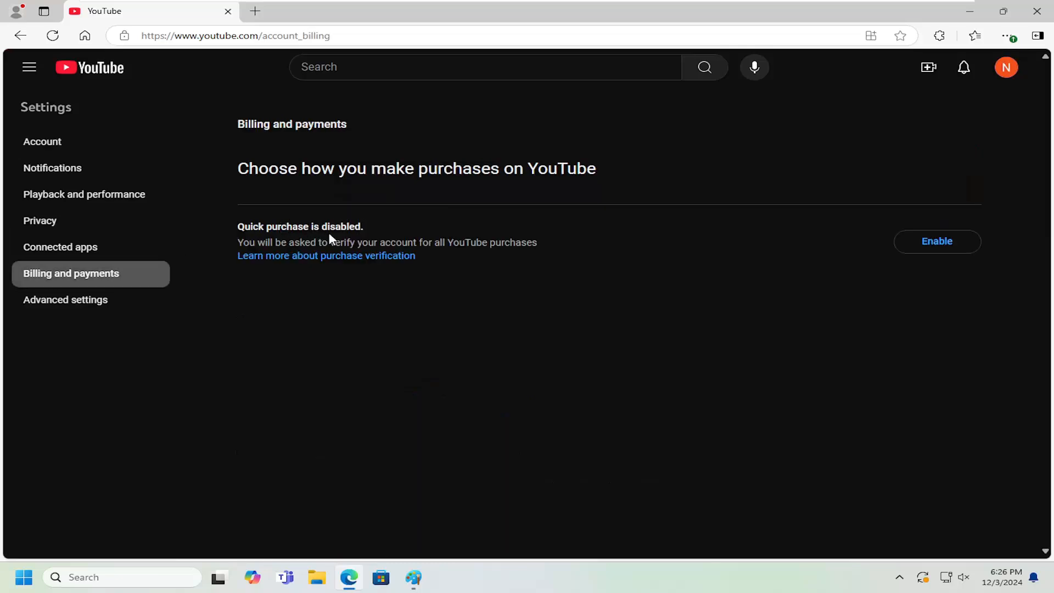
mouse_move(378, 239)
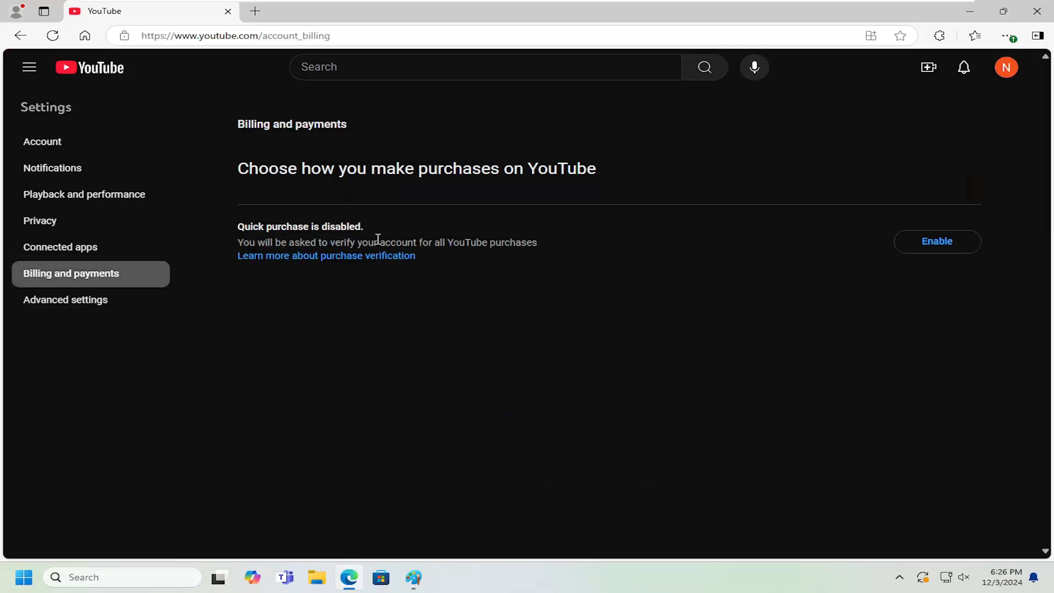
mouse_move(817, 261)
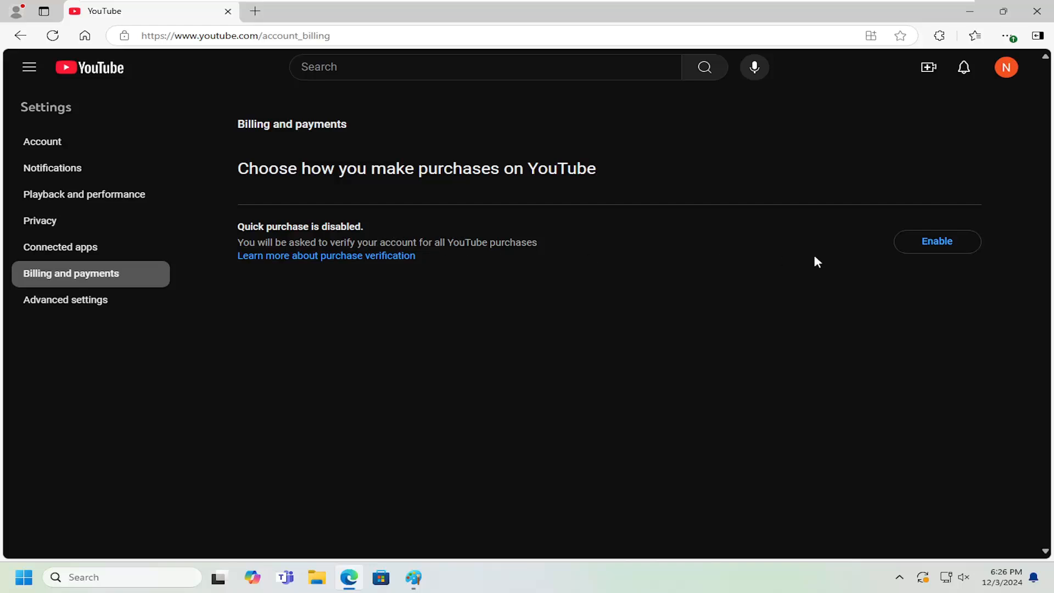
mouse_move(936, 242)
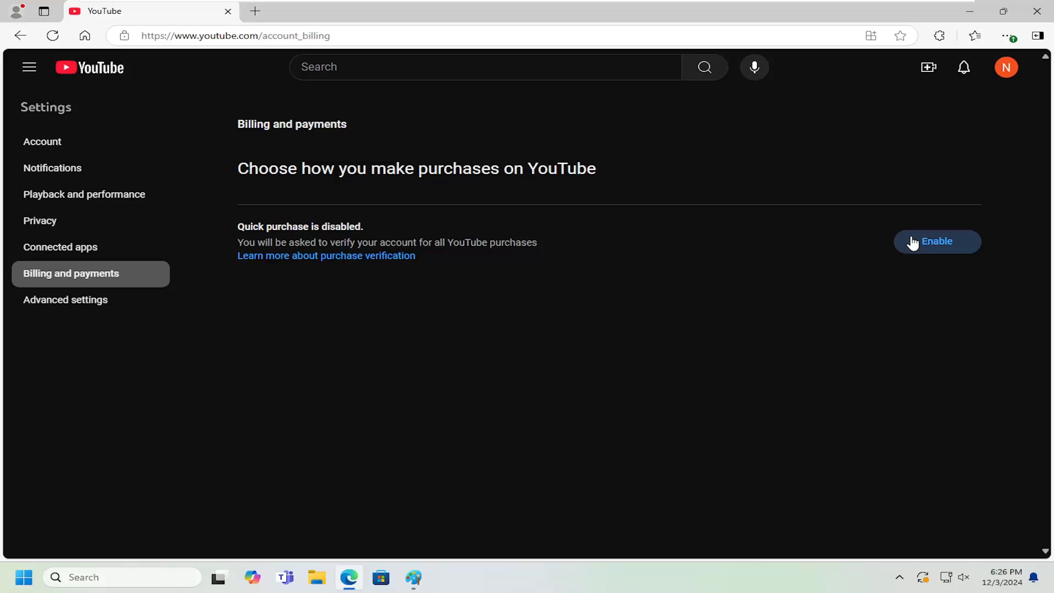
mouse_move(670, 242)
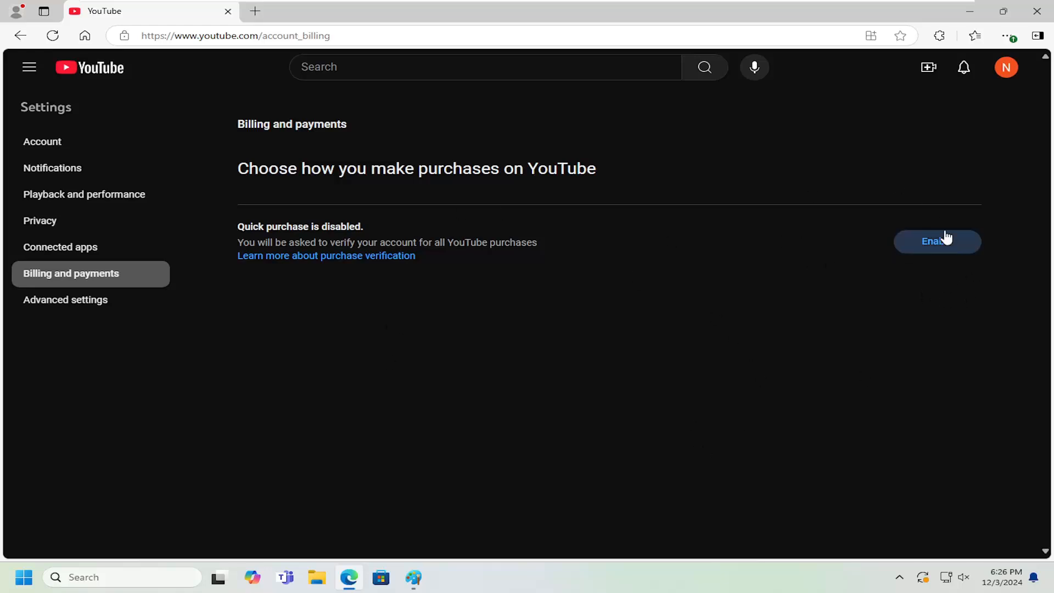
mouse_move(769, 343)
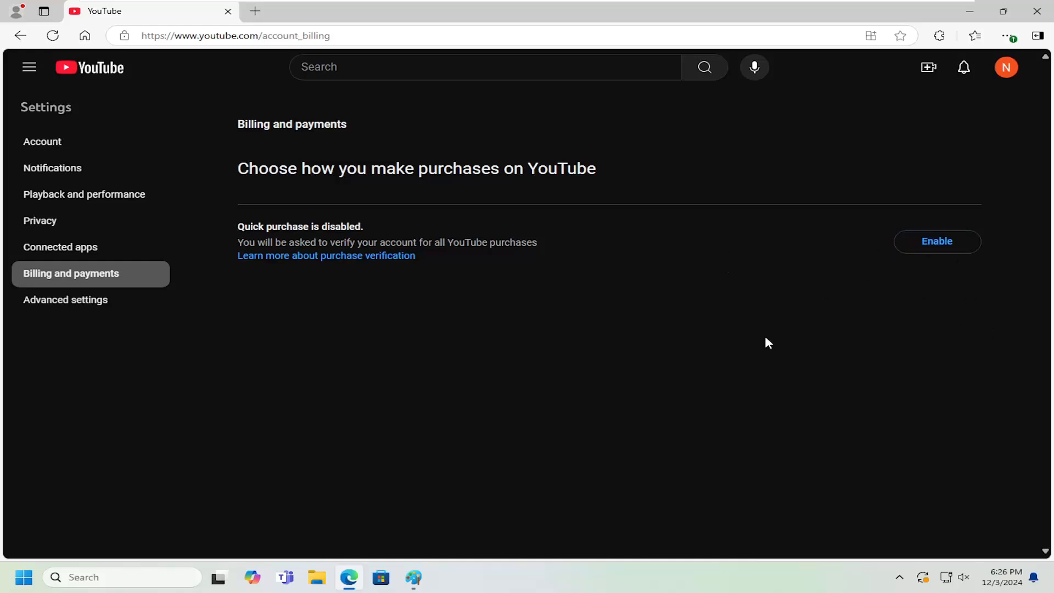